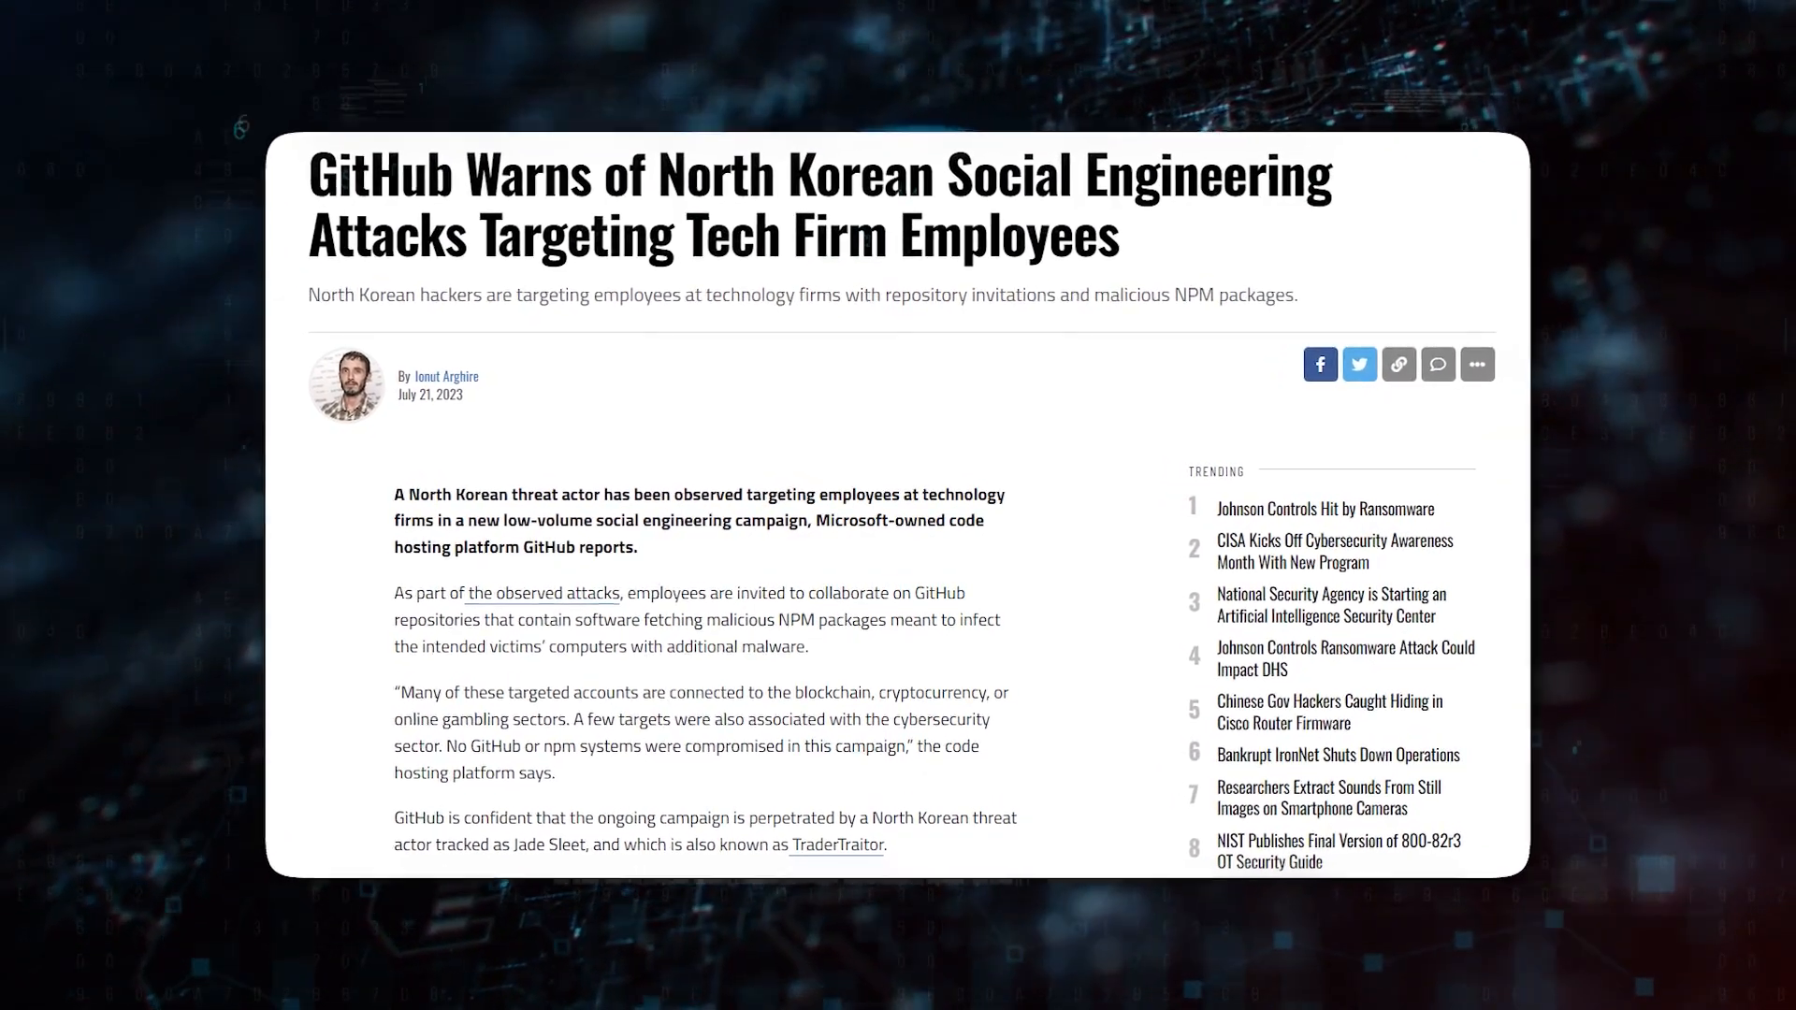
pyautogui.scroll(3)
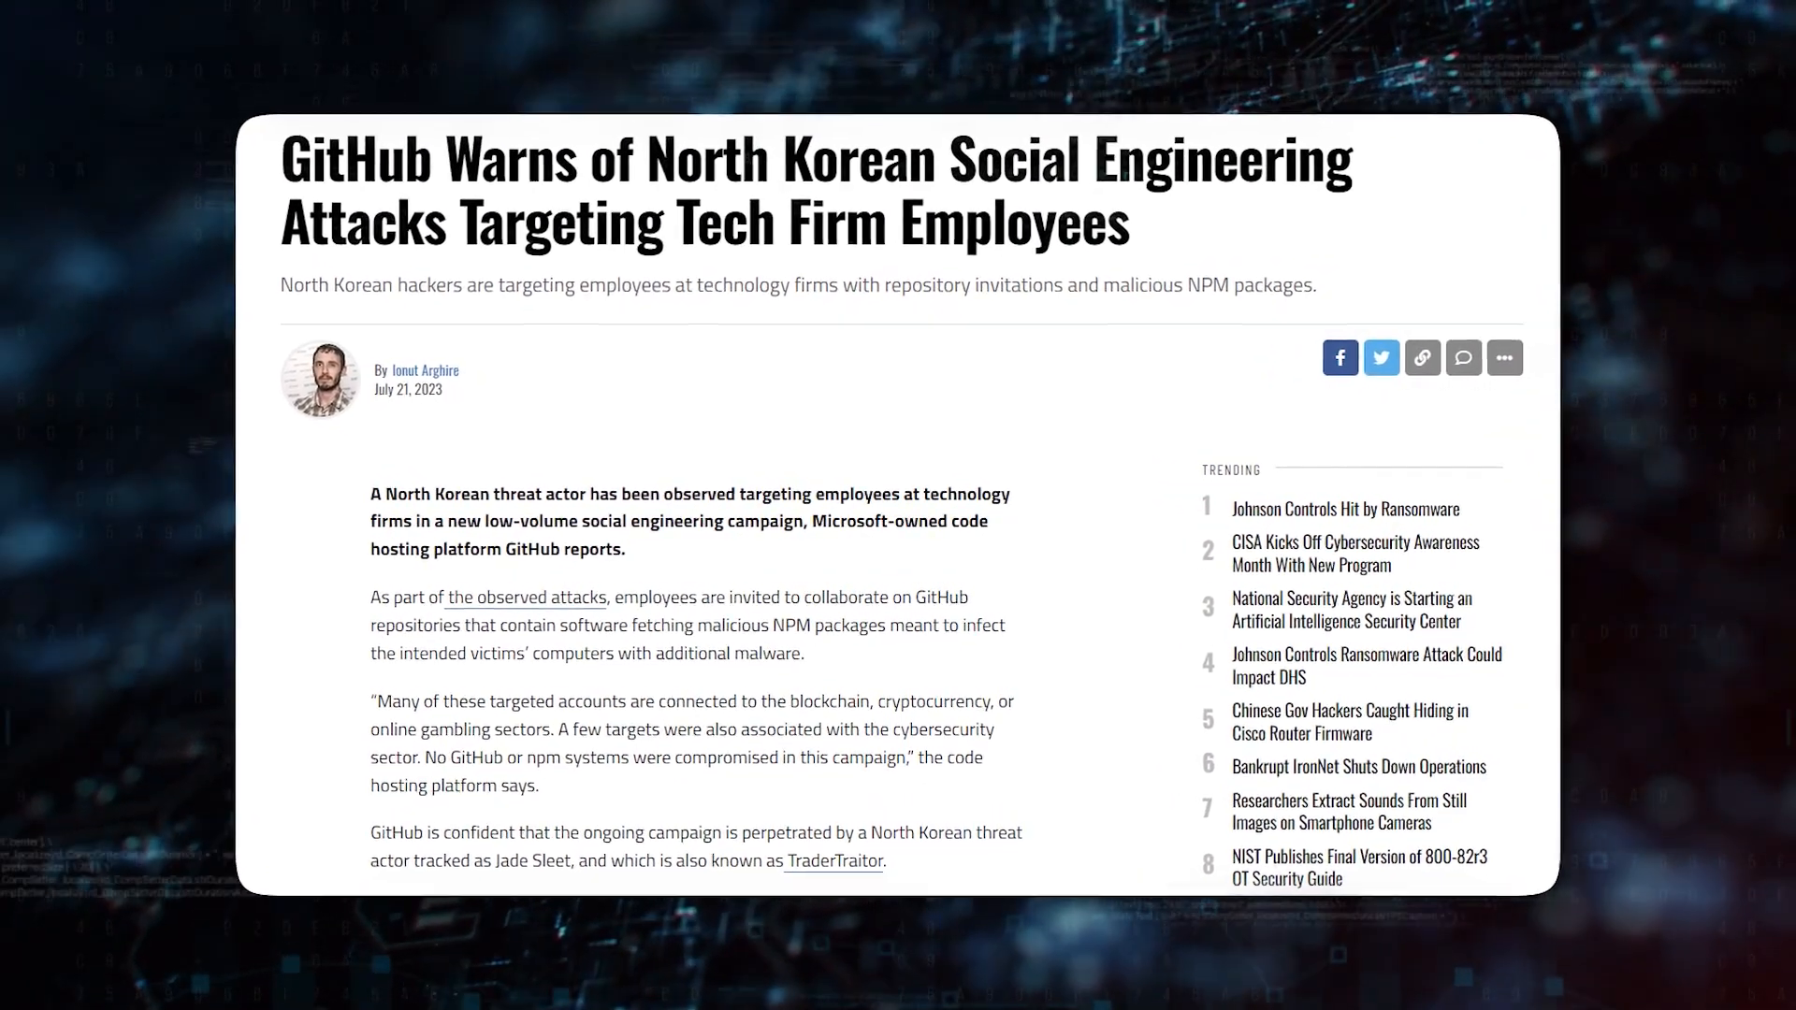